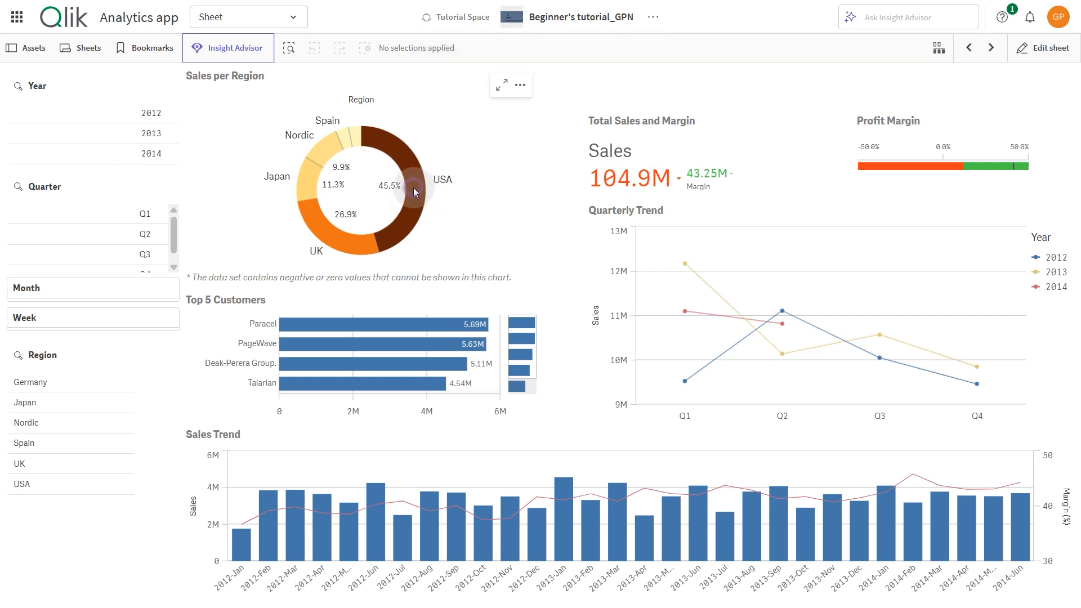
# Show the default context menu of the Sales per Region donut chart.
pyautogui.click(519, 84)
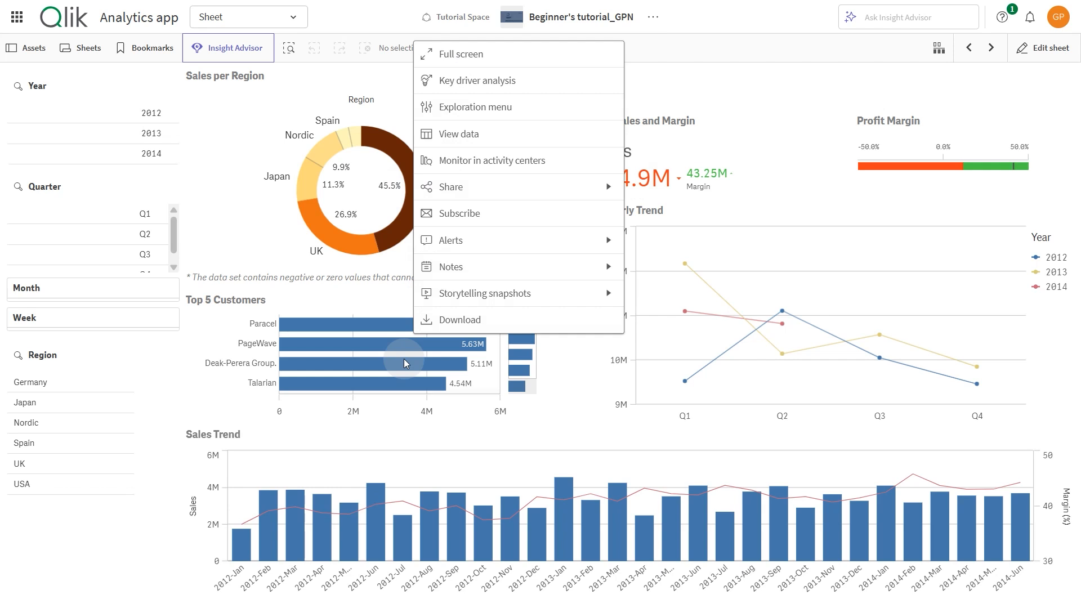
pyautogui.moveTo(405, 361)
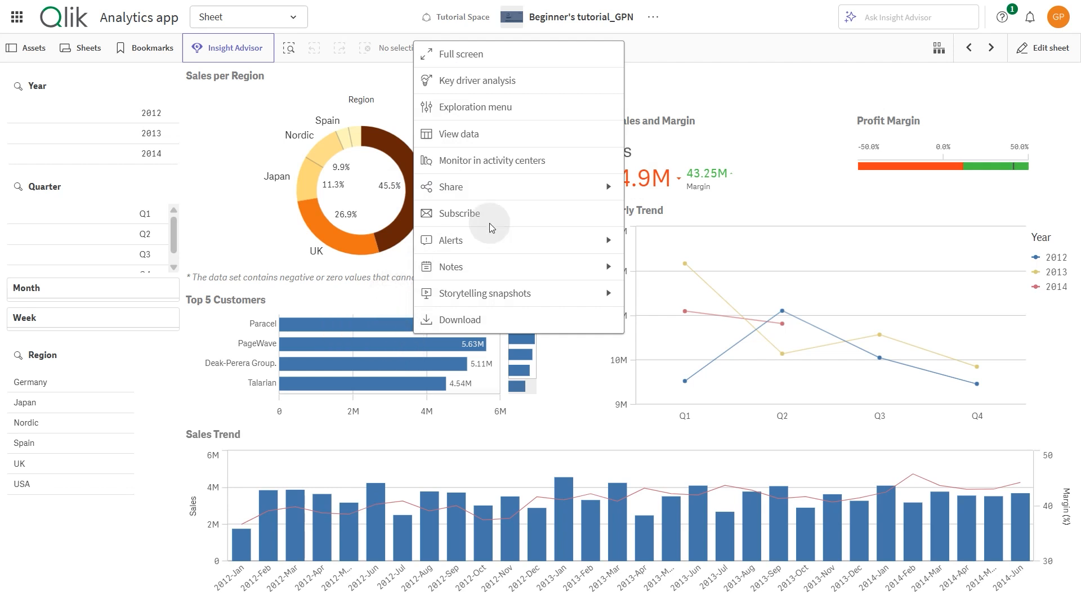
# Open the app settings from the sheet menu and start editing UI settings.
pyautogui.click(652, 16)
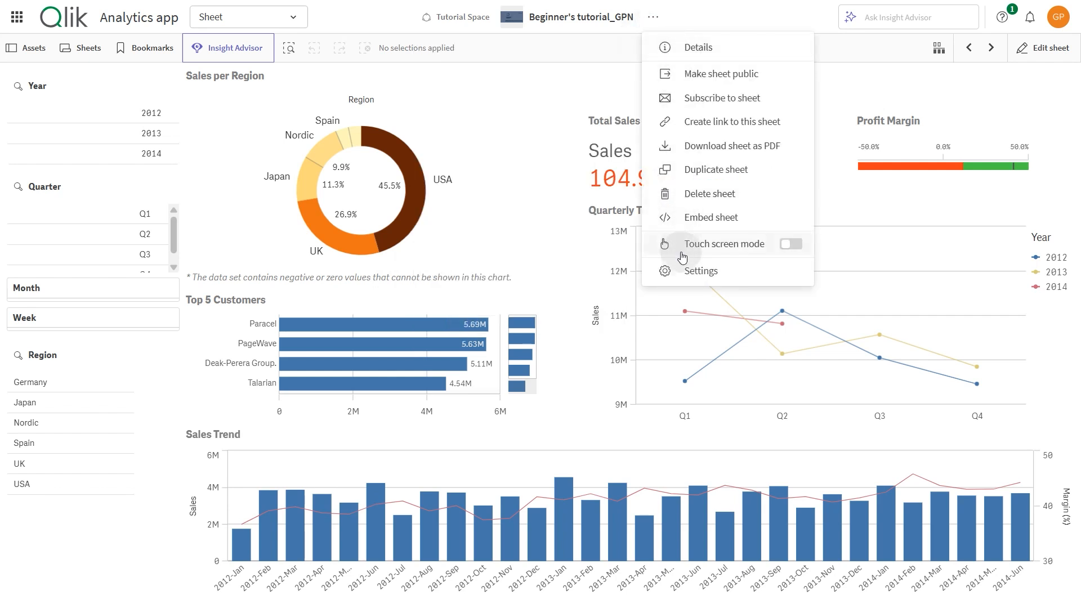
pyautogui.click(701, 270)
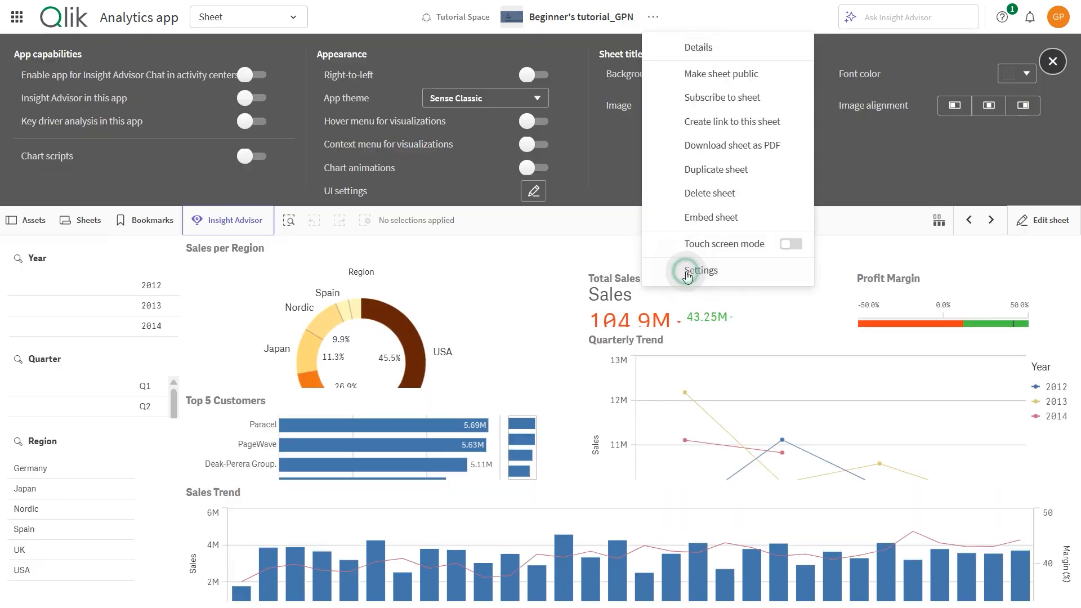
pyautogui.click(700, 270)
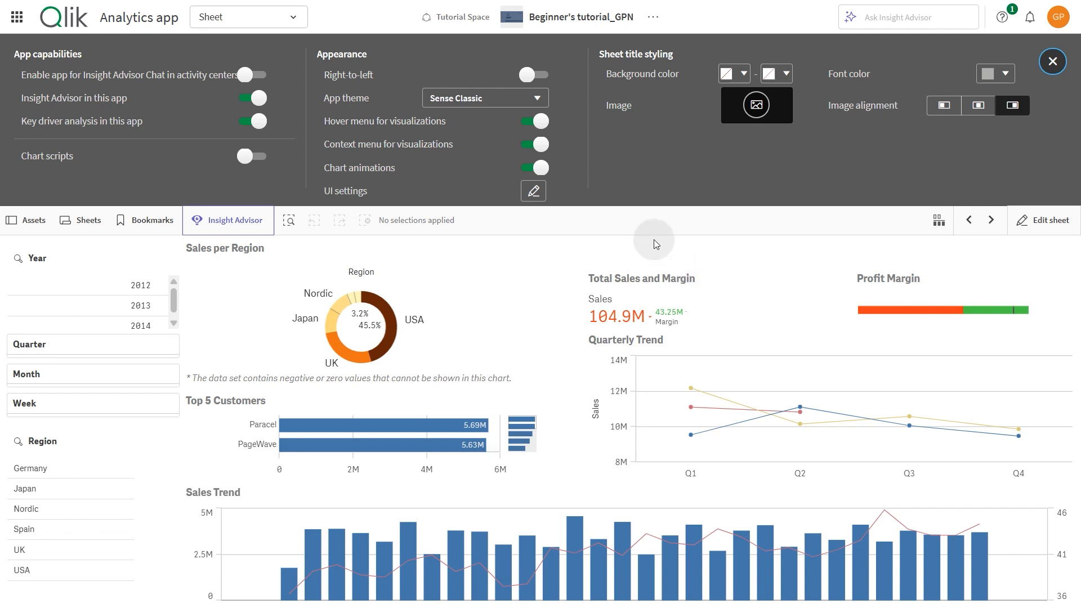
pyautogui.click(533, 191)
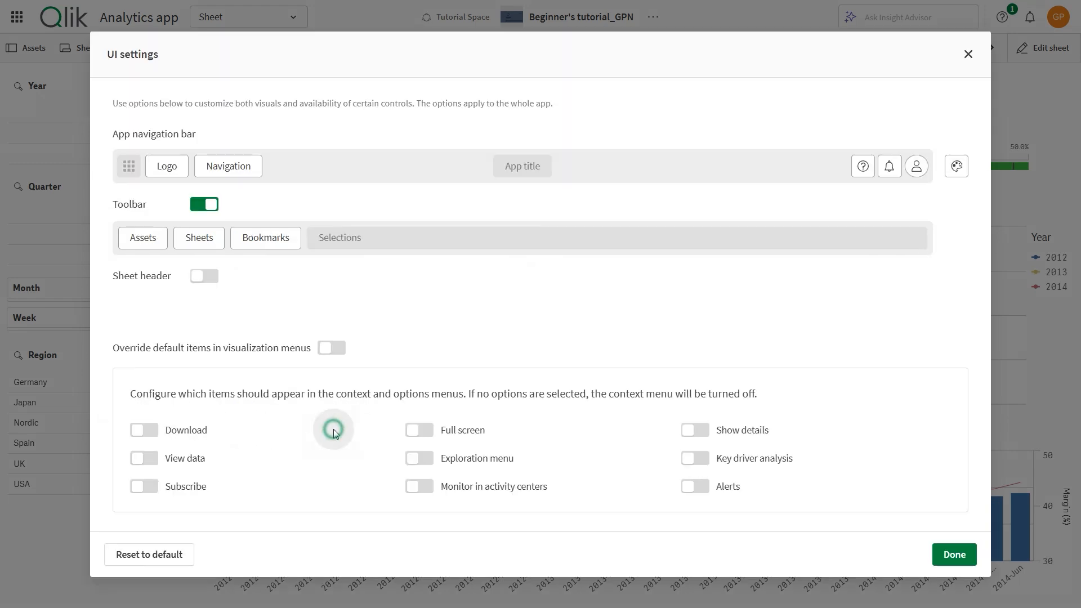
# Override visualization menus to include Download, View data, Full screen, Exploration menu and Show details.
pyautogui.click(331, 348)
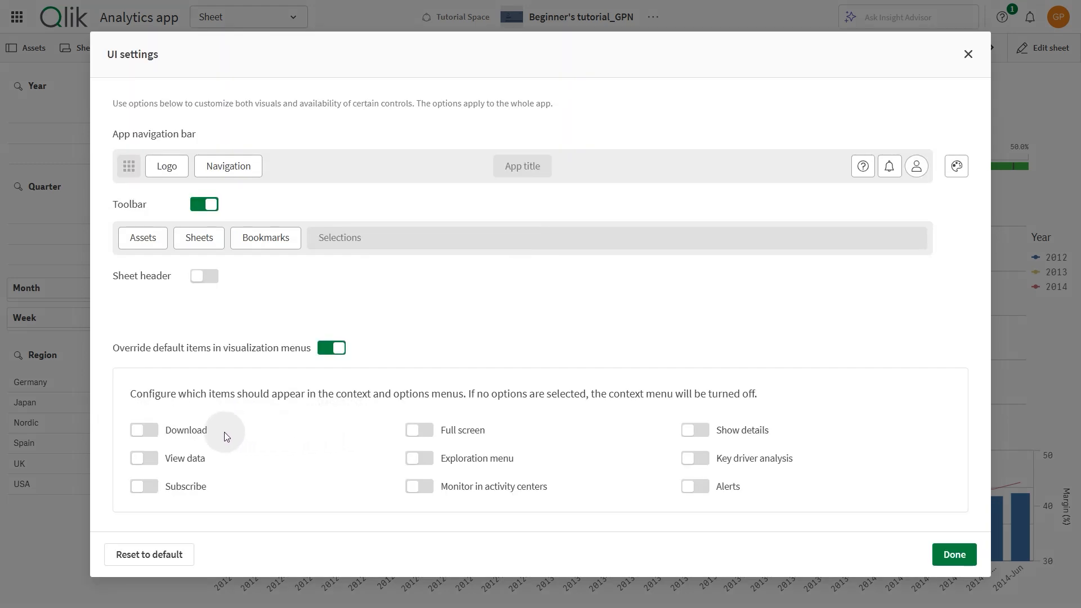
pyautogui.click(144, 430)
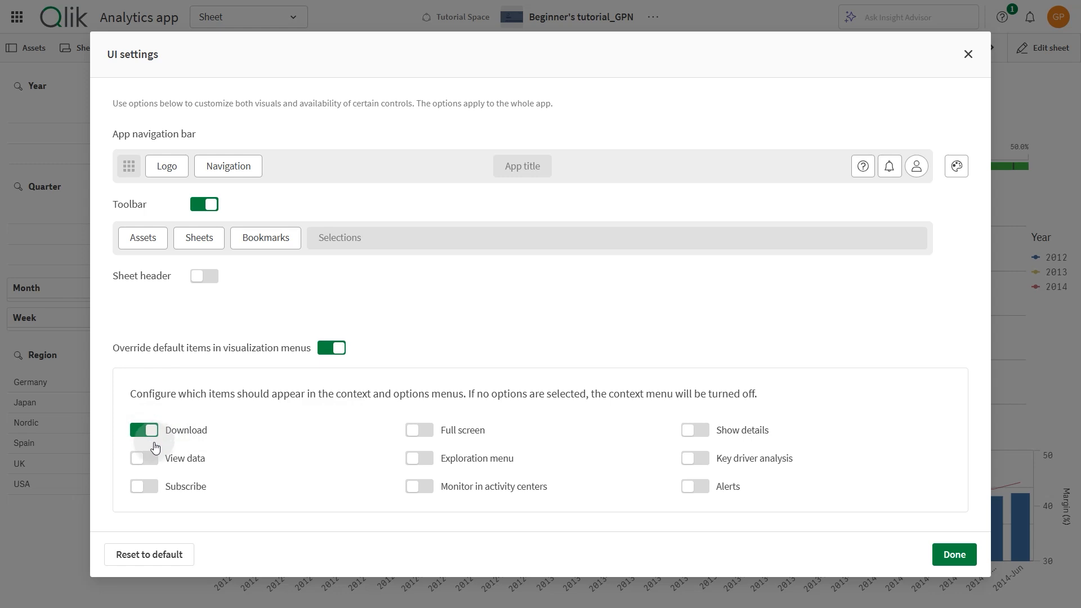
pyautogui.click(144, 458)
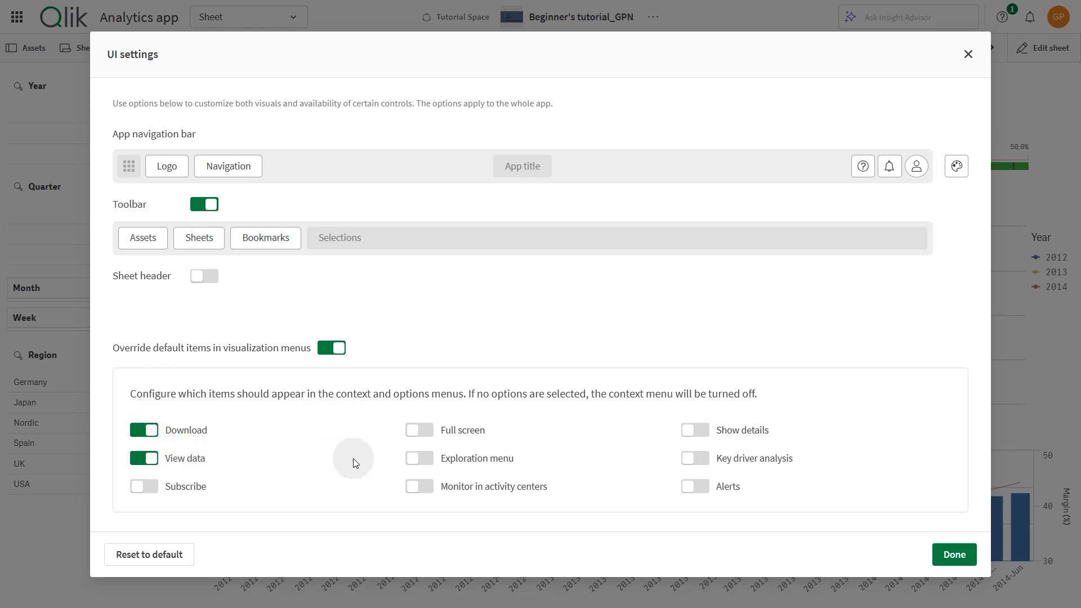
pyautogui.click(419, 429)
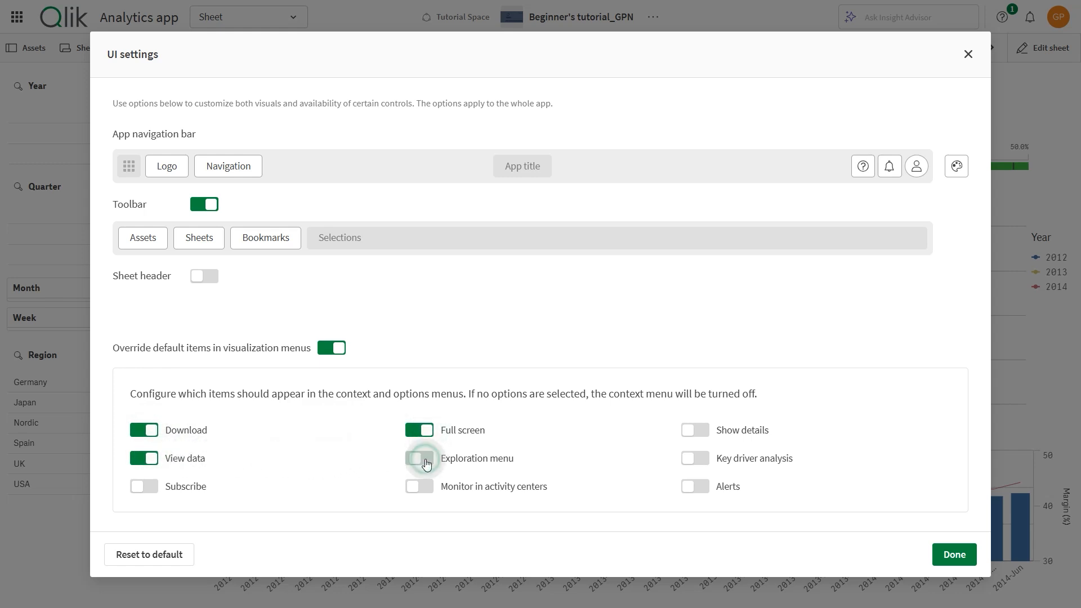
pyautogui.click(418, 457)
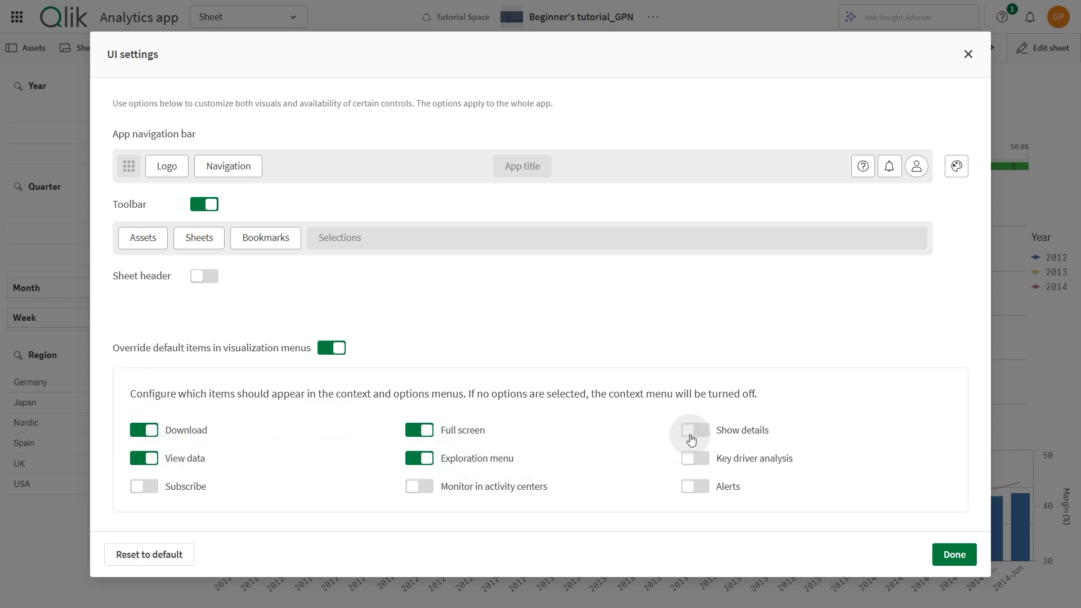
pyautogui.click(694, 430)
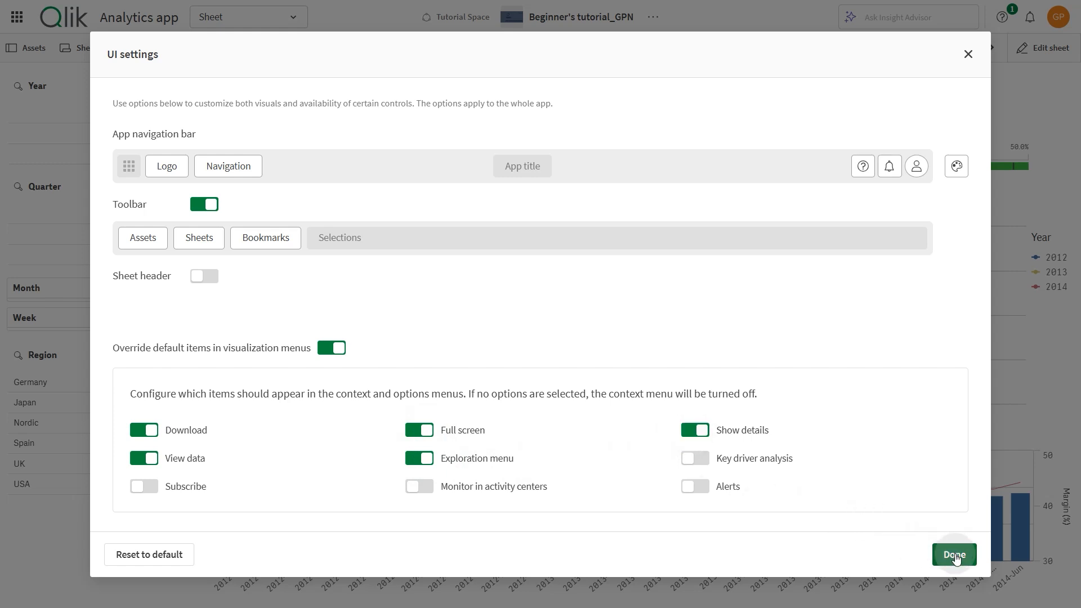
pyautogui.click(954, 554)
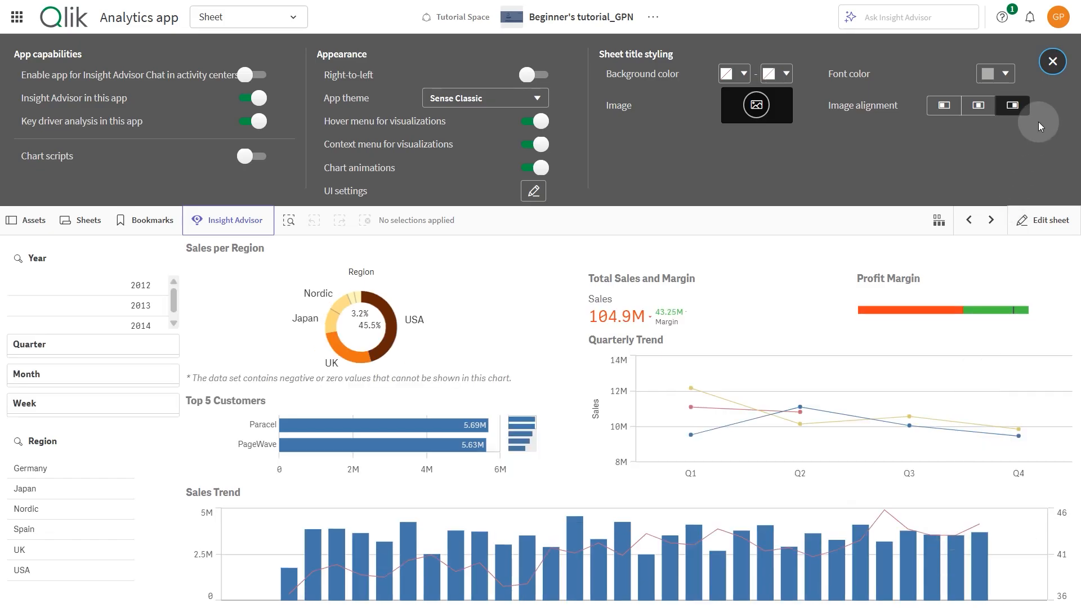
# Close the app settings panel to return to the Beginner's tutorial sheet.
pyautogui.click(1052, 61)
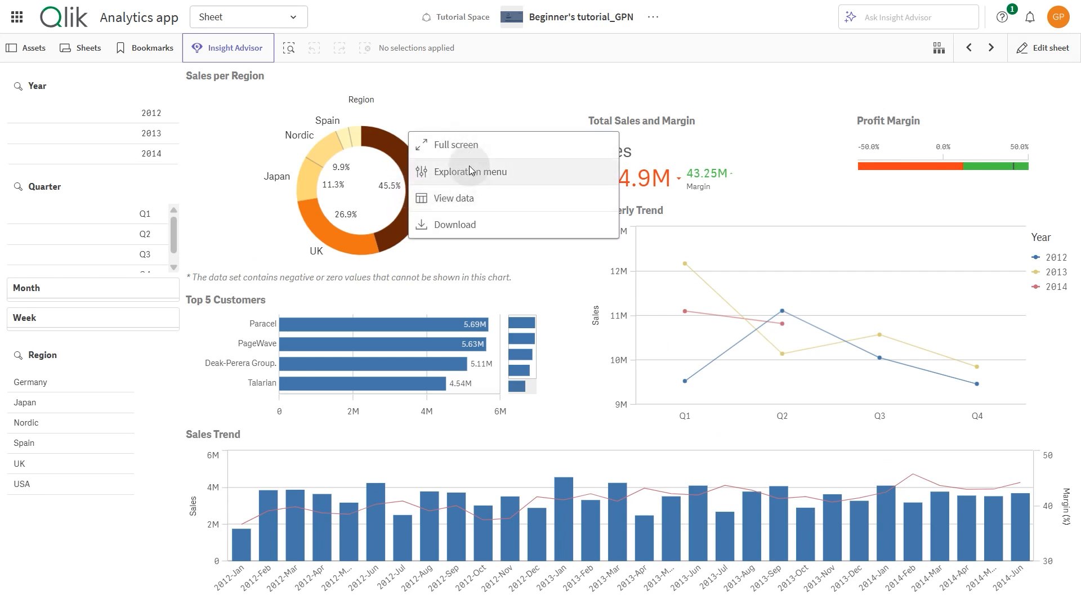
pyautogui.moveTo(468, 246)
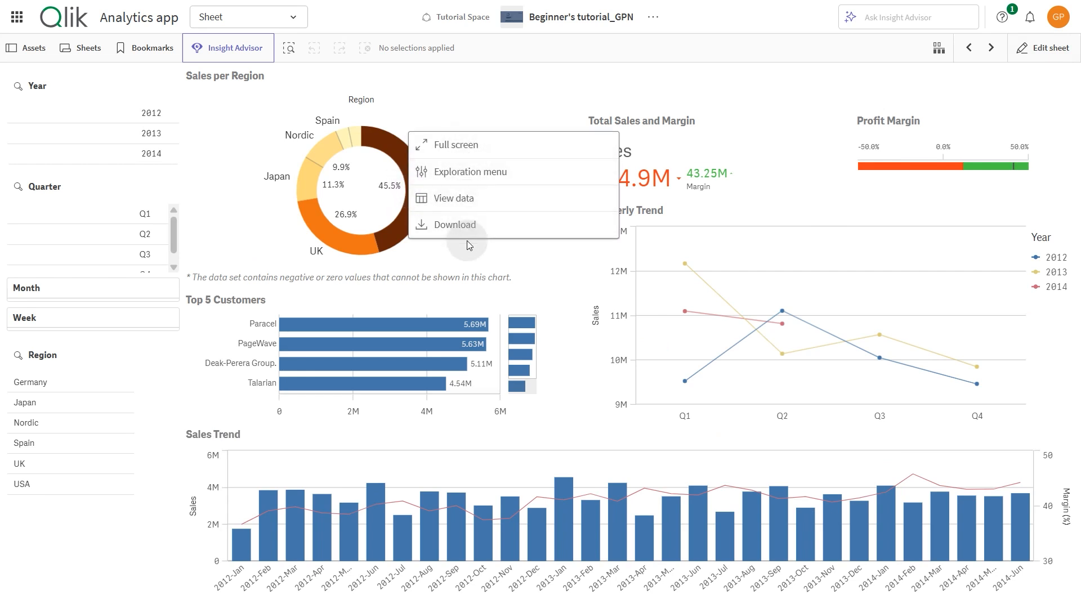